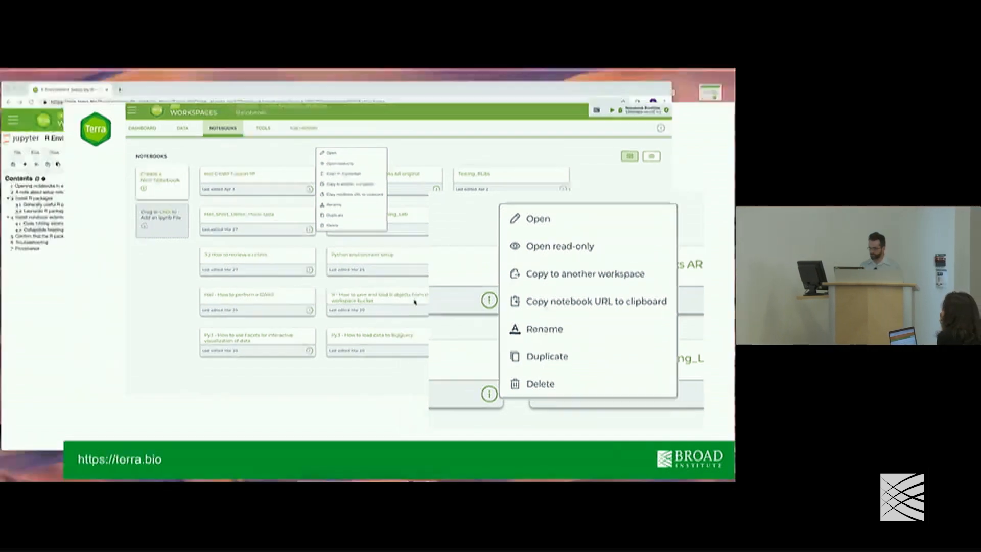
- Copy the notebook to another workspace from its options menu
{"action": "left_click", "coordinate": [537, 219]}
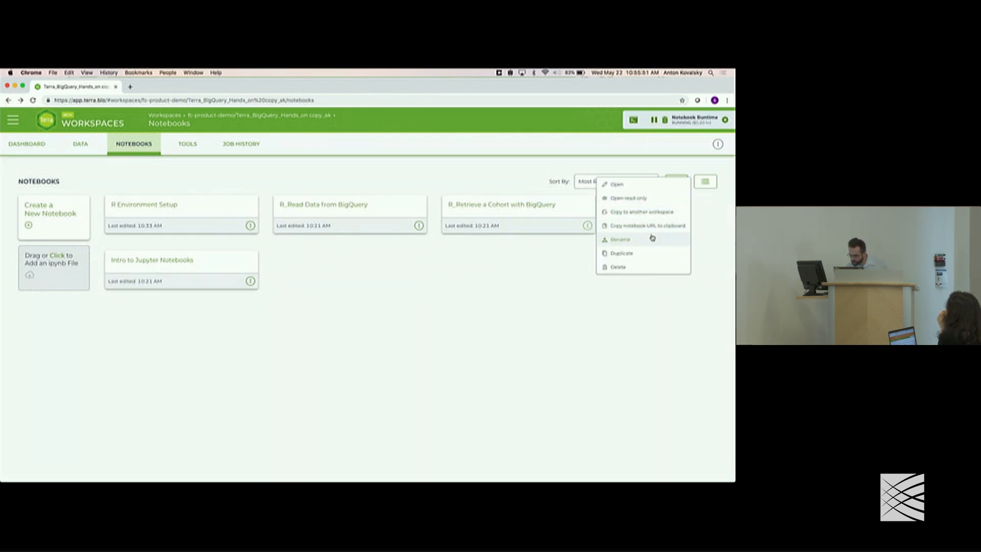
{"action": "left_click", "coordinate": [641, 212]}
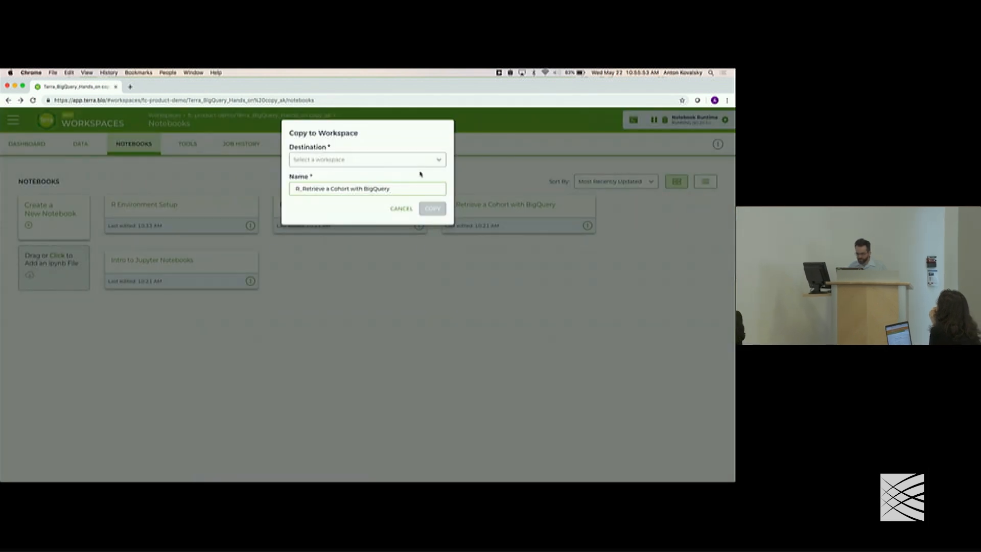
{"action": "left_click", "coordinate": [367, 159]}
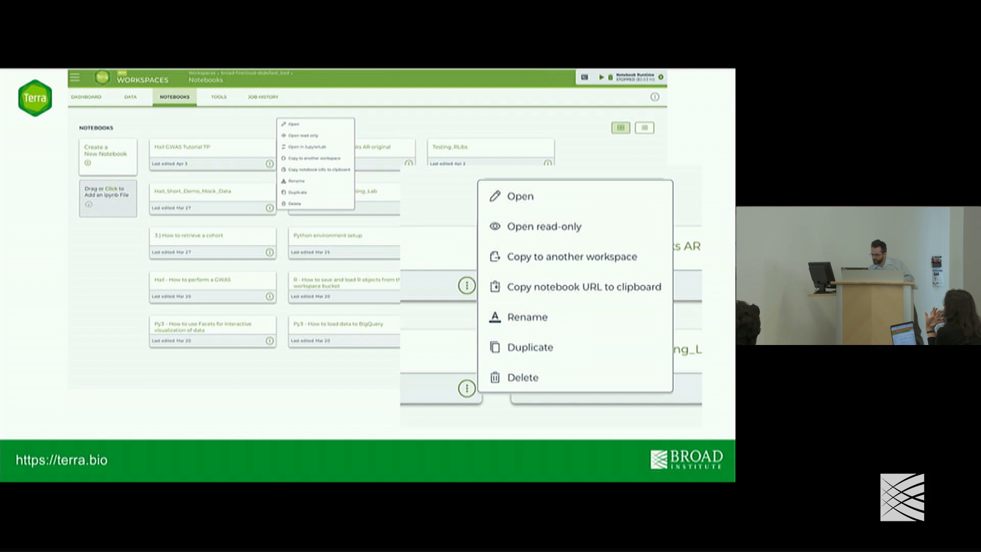
{"action": "left_click", "coordinate": [546, 227]}
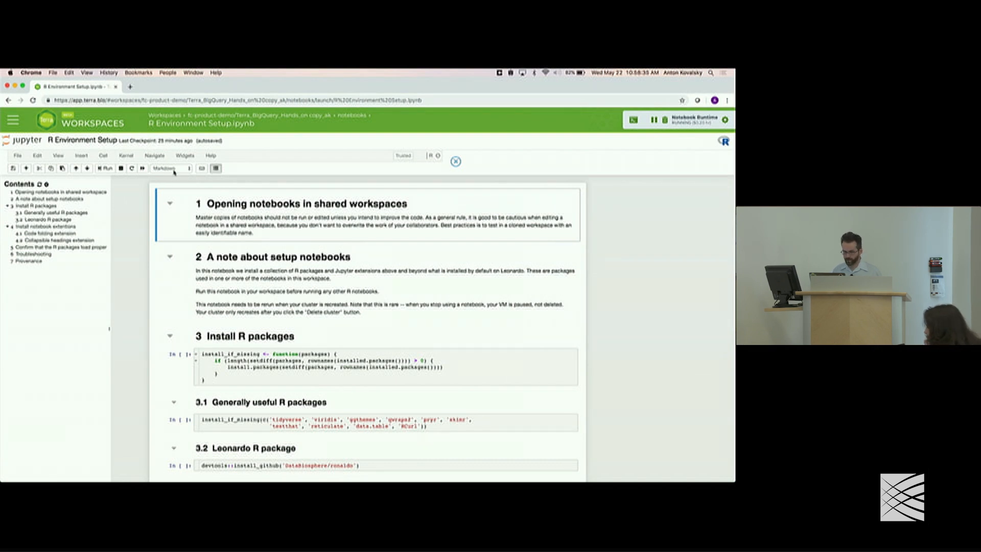
- Change the first section's cell type from Markdown to Code
{"action": "left_click", "coordinate": [168, 168]}
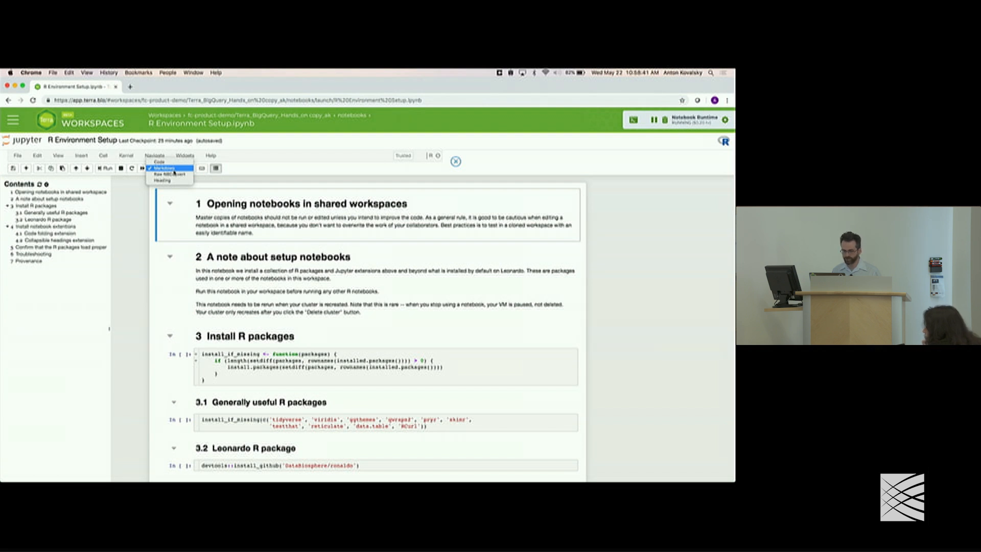
{"action": "left_click", "coordinate": [164, 169]}
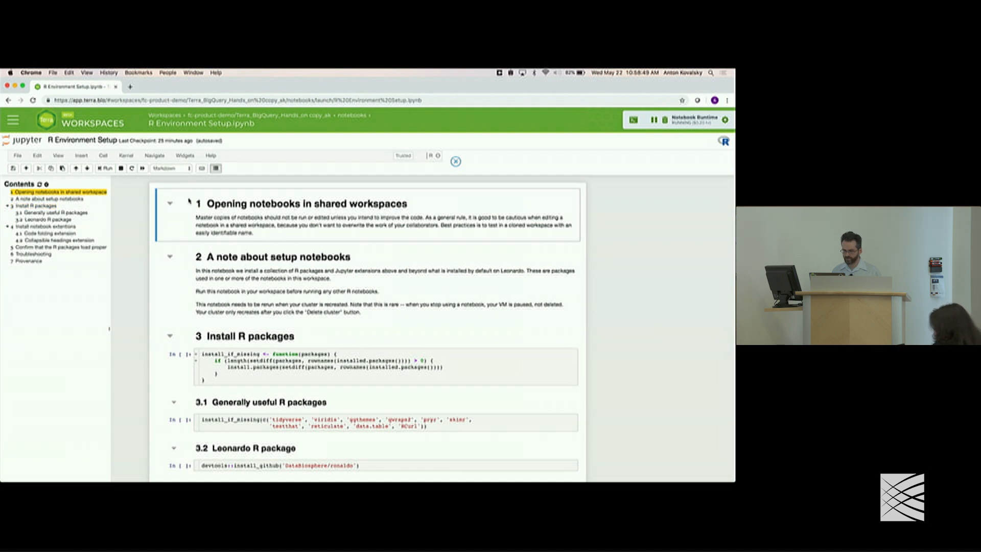
{"action": "left_click", "coordinate": [169, 168]}
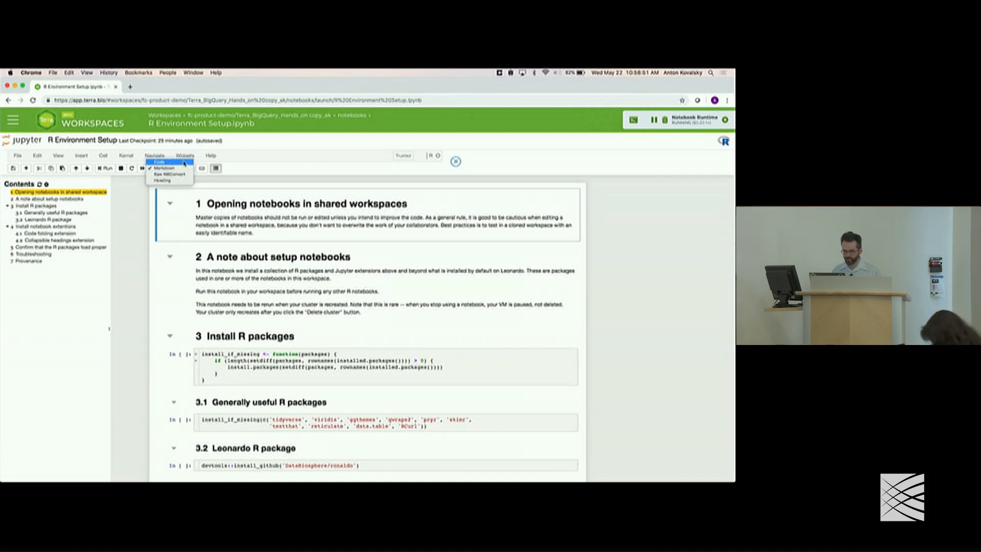
{"action": "left_click", "coordinate": [160, 163]}
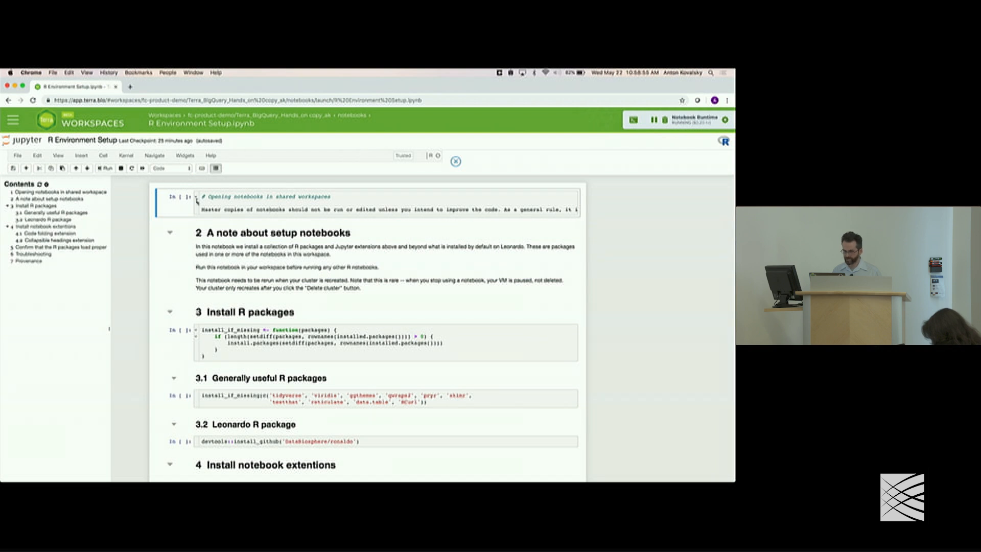
{"action": "mouse_move", "coordinate": [130, 155]}
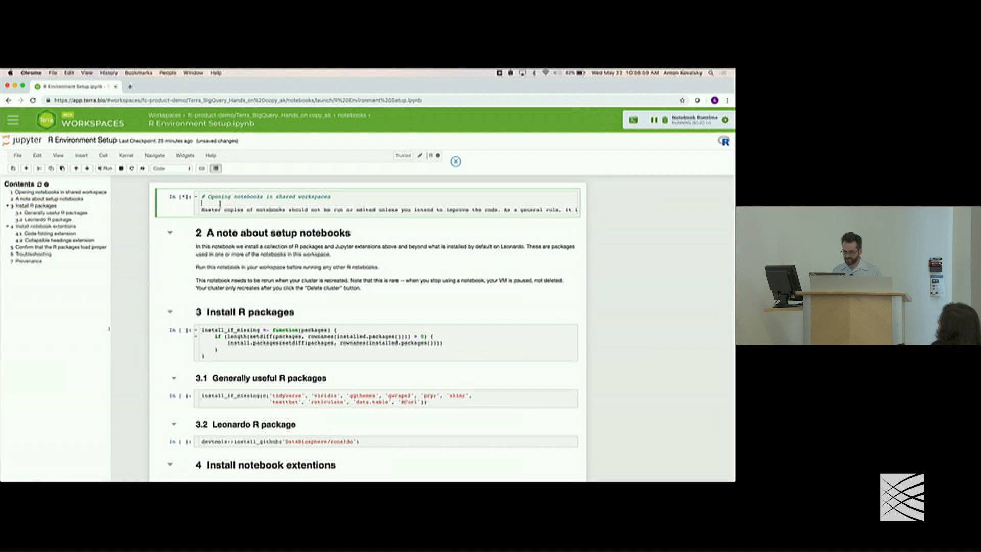
- Run the cell to show the parse error, then set it back to Markdown
{"action": "left_click", "coordinate": [106, 167]}
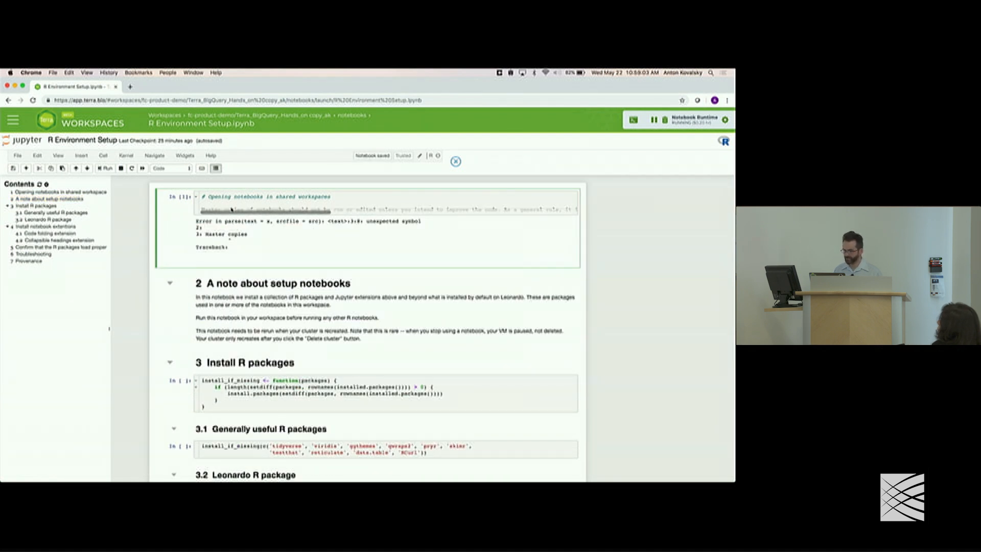
{"action": "left_click", "coordinate": [169, 168]}
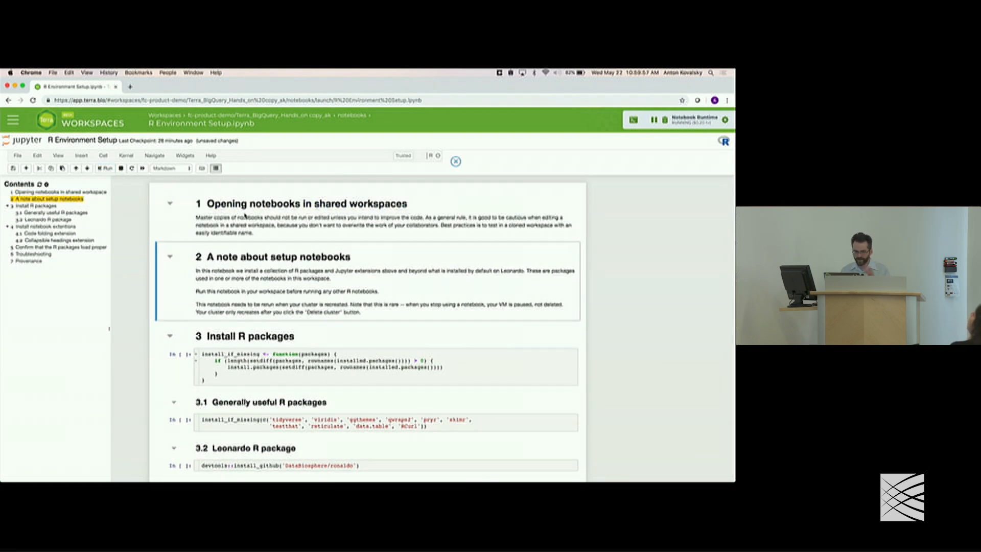
{"action": "scroll", "scroll_direction": "down", "scroll_amount": 3}
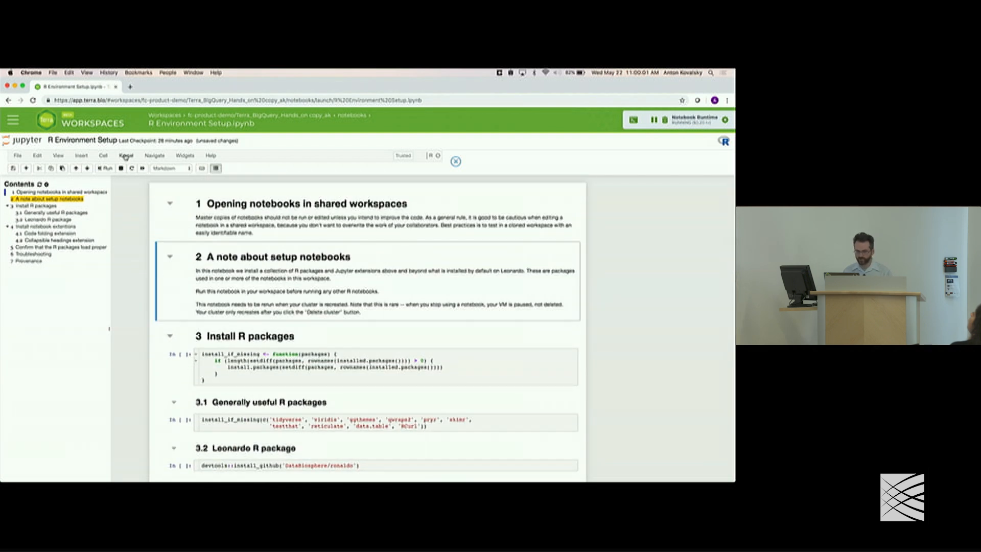
{"action": "left_click", "coordinate": [210, 155]}
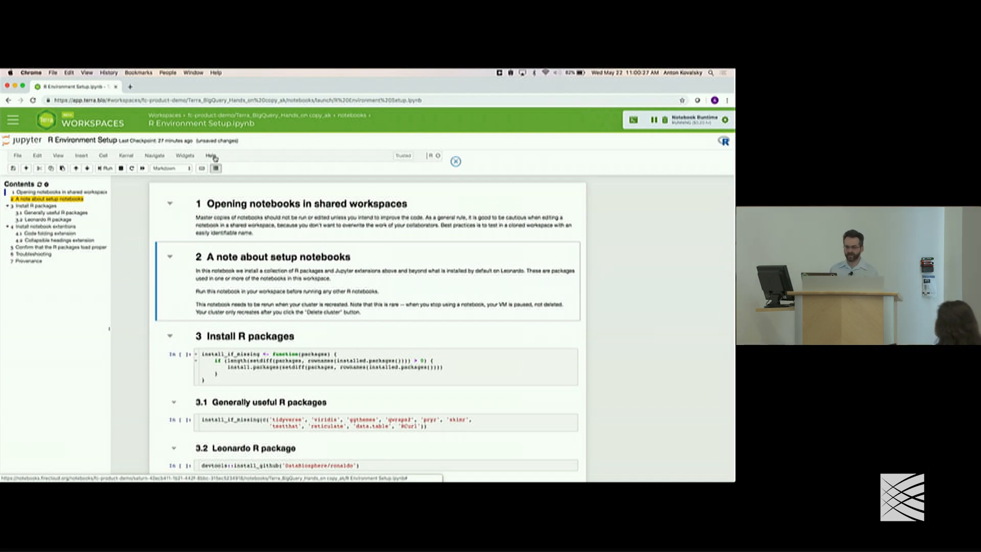
- Run the install_if_missing function cell and the 3.1 Generally useful R packages cell
{"action": "scroll", "scroll_direction": "down", "scroll_amount": 3}
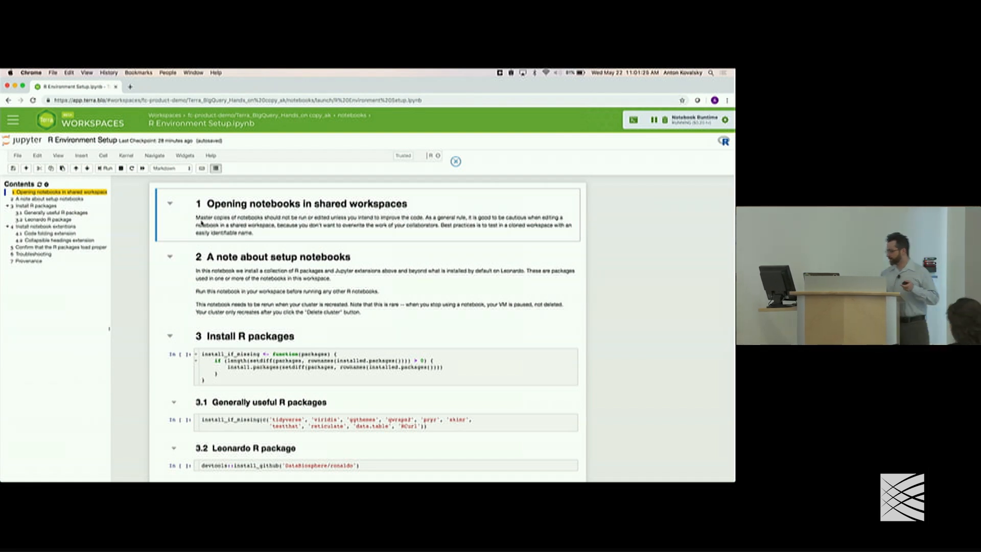
{"action": "scroll", "scroll_direction": "down", "scroll_amount": 3}
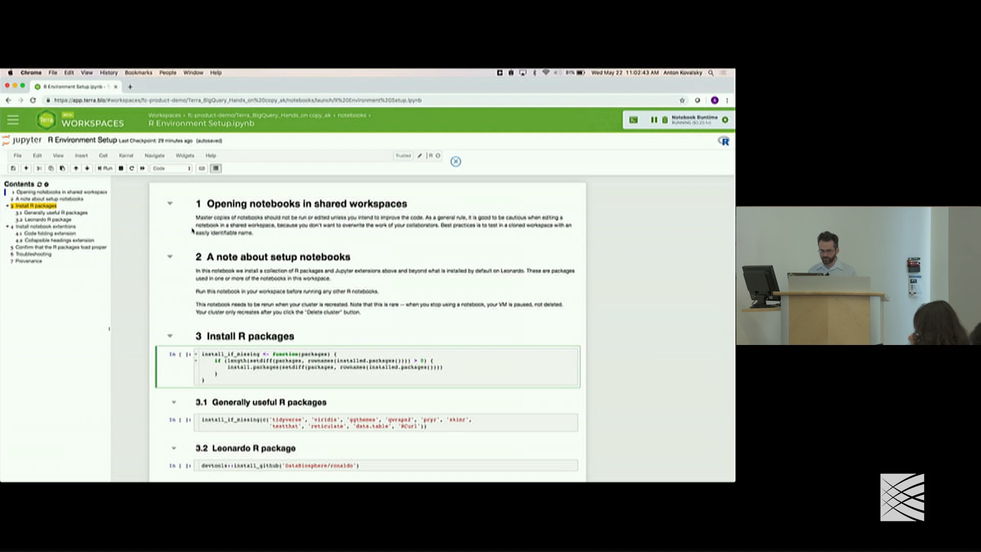
{"action": "left_click", "coordinate": [104, 168]}
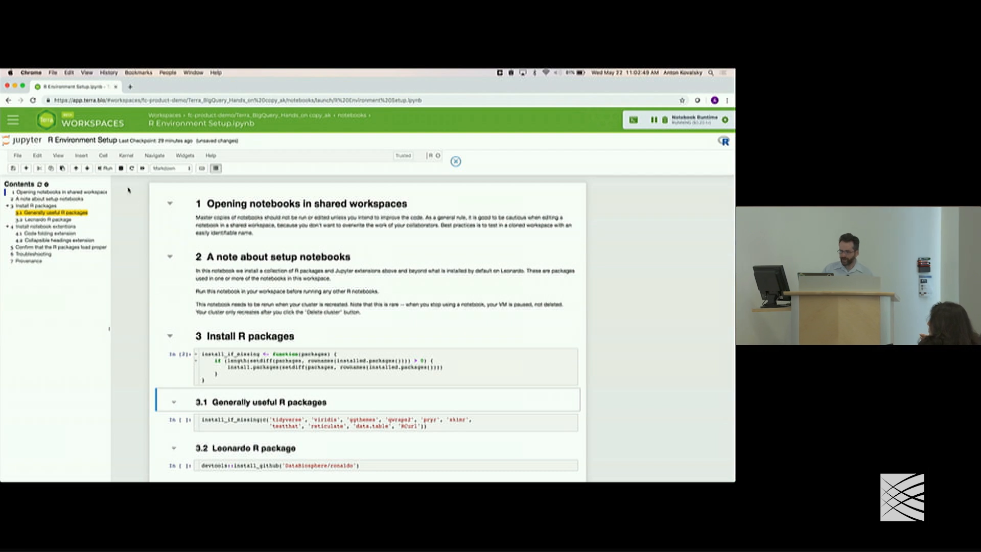
{"action": "left_click", "coordinate": [106, 167]}
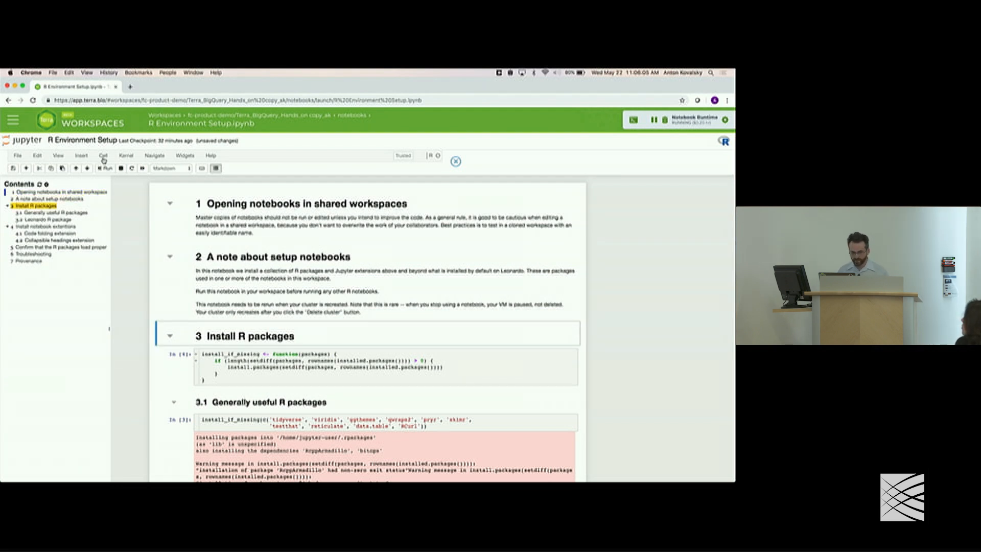
- Run All Below from the 3.2 Leonardo R package section via the Cell menu
{"action": "left_click", "coordinate": [102, 155]}
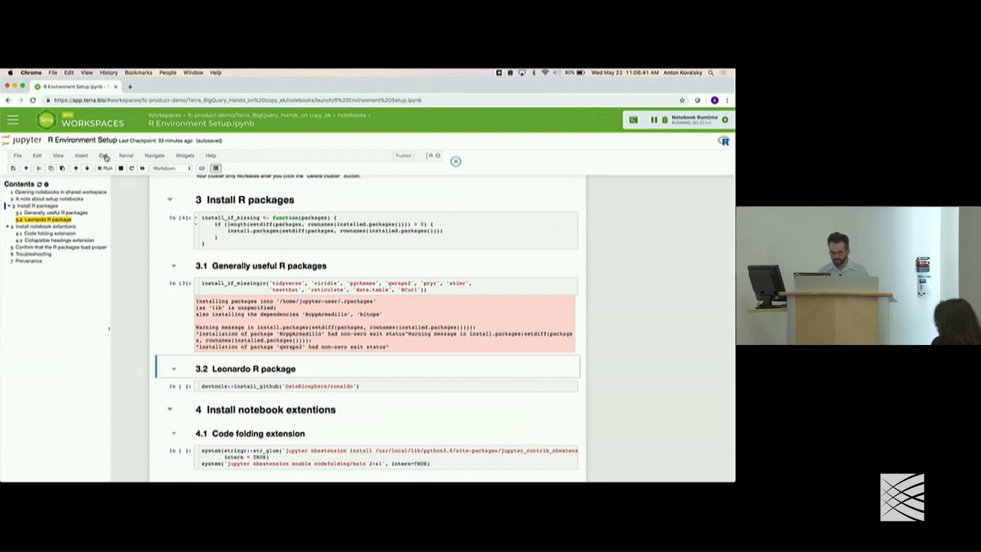
{"action": "left_click", "coordinate": [103, 155]}
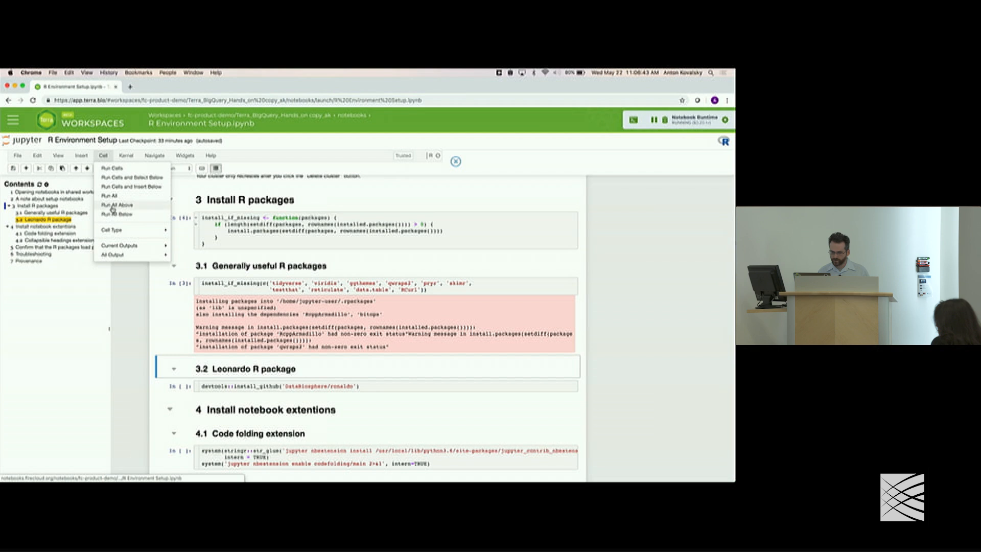
{"action": "left_click", "coordinate": [116, 205]}
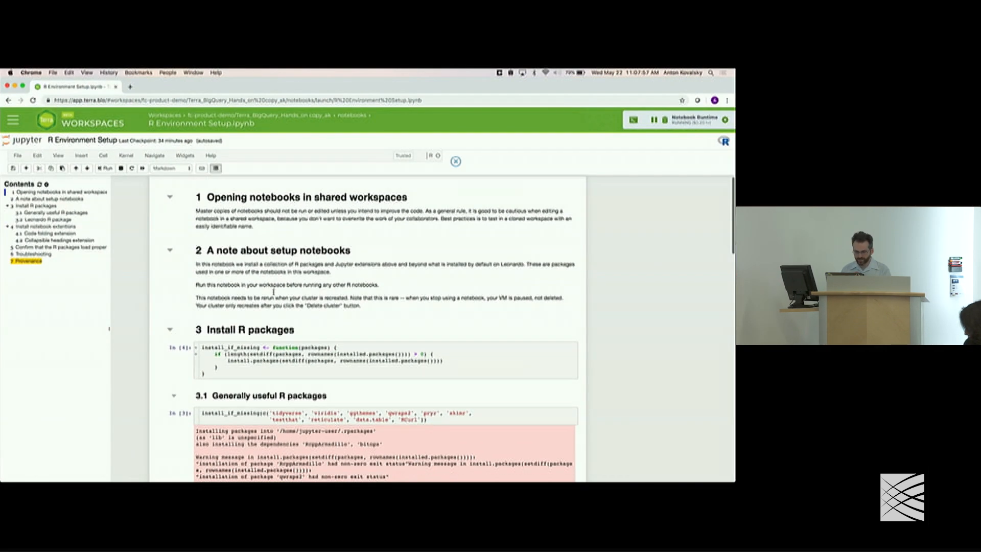
- Insert an empty code cell below the install_if_missing function and start editing it
{"action": "scroll", "scroll_direction": "down", "scroll_amount": 3}
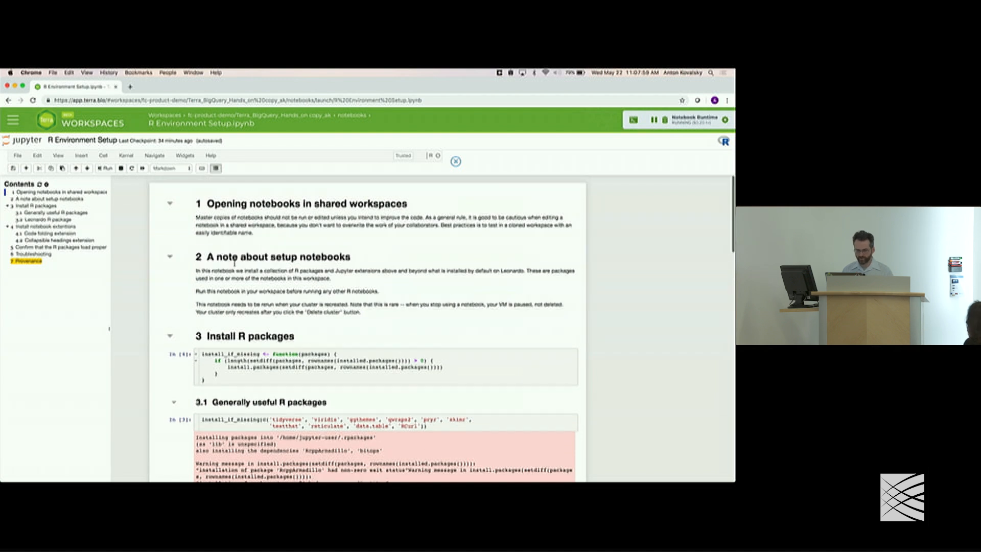
{"action": "scroll", "scroll_direction": "down", "scroll_amount": 3}
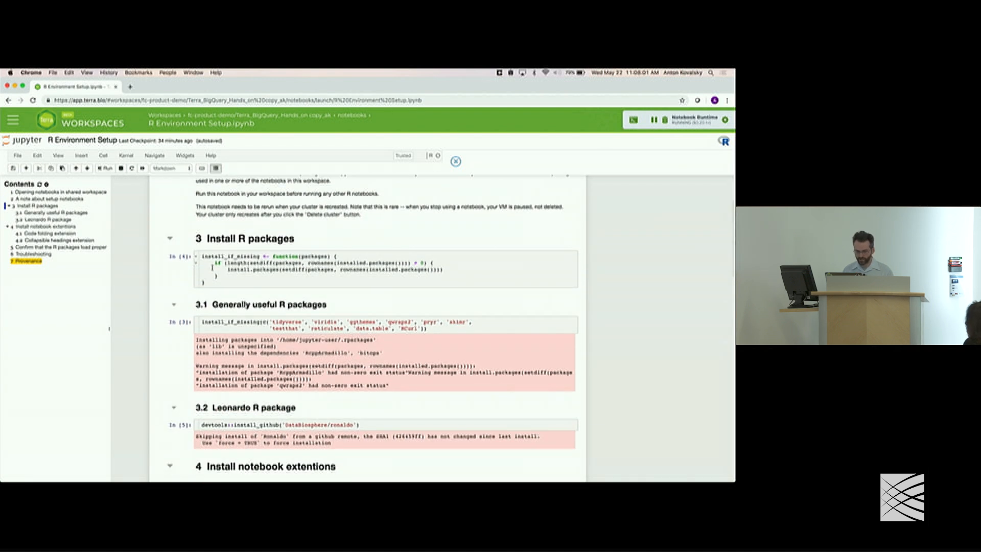
{"action": "left_click", "coordinate": [366, 269]}
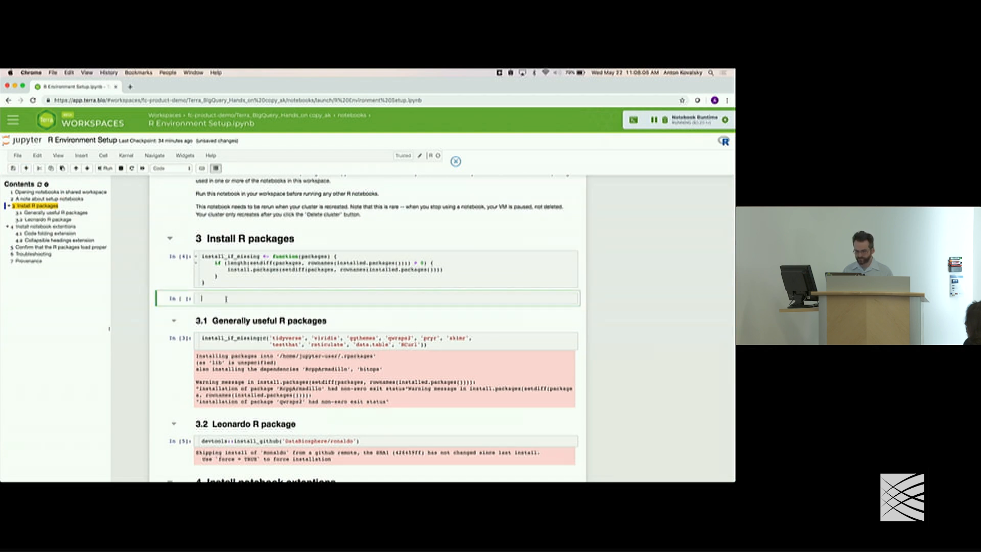
{"action": "left_click", "coordinate": [55, 212]}
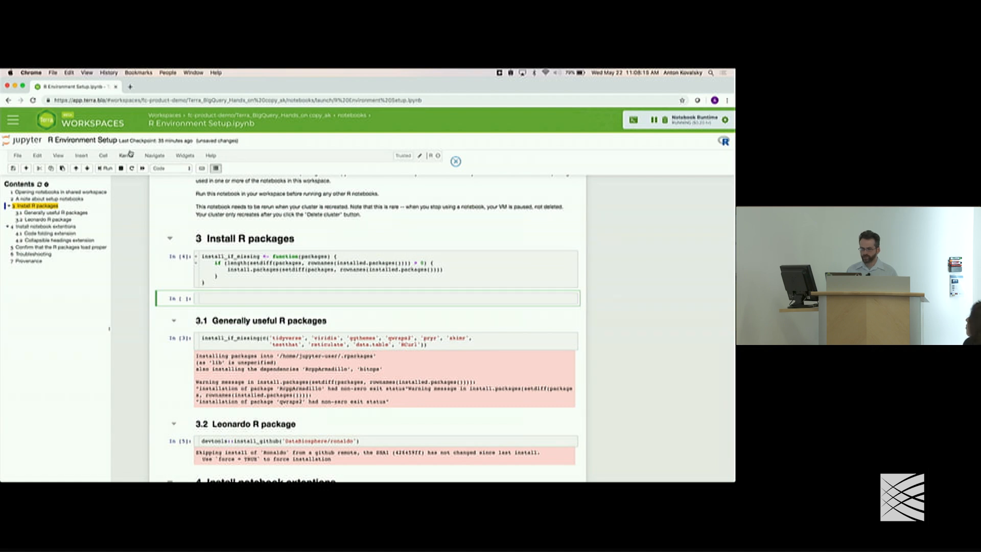
- Switch the notebook kernel from R to Python 3 via Kernel > Change kernel
{"action": "left_click", "coordinate": [126, 155]}
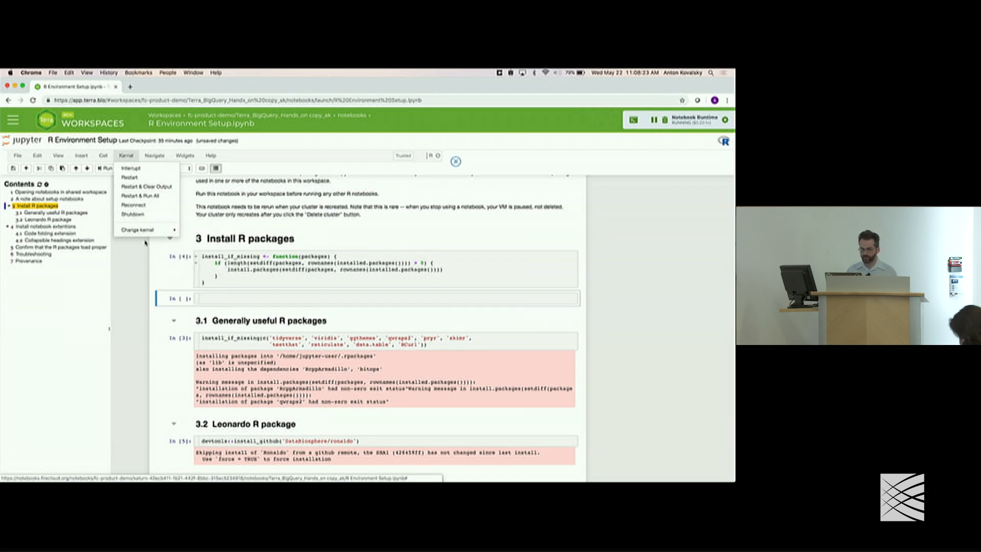
{"action": "left_click", "coordinate": [137, 229]}
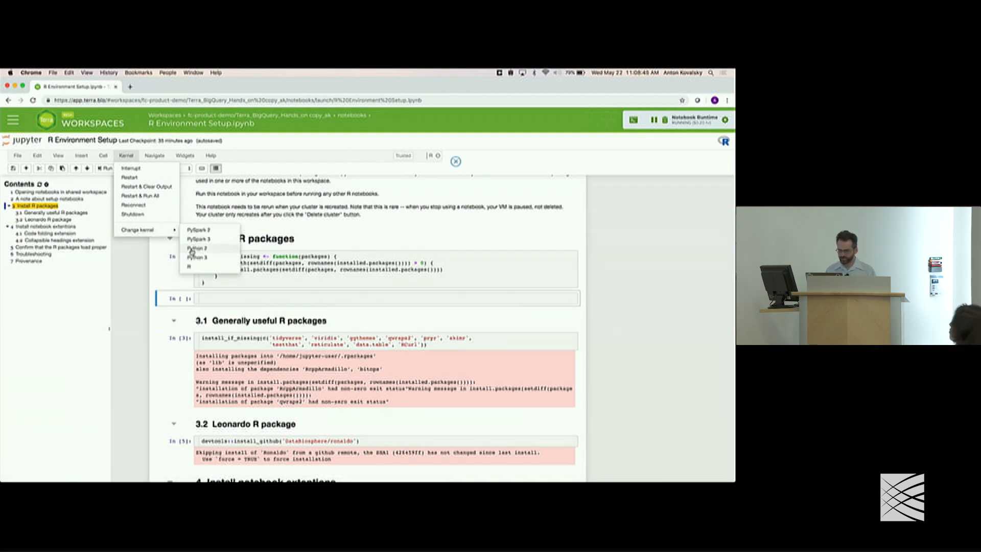
{"action": "left_click", "coordinate": [197, 257]}
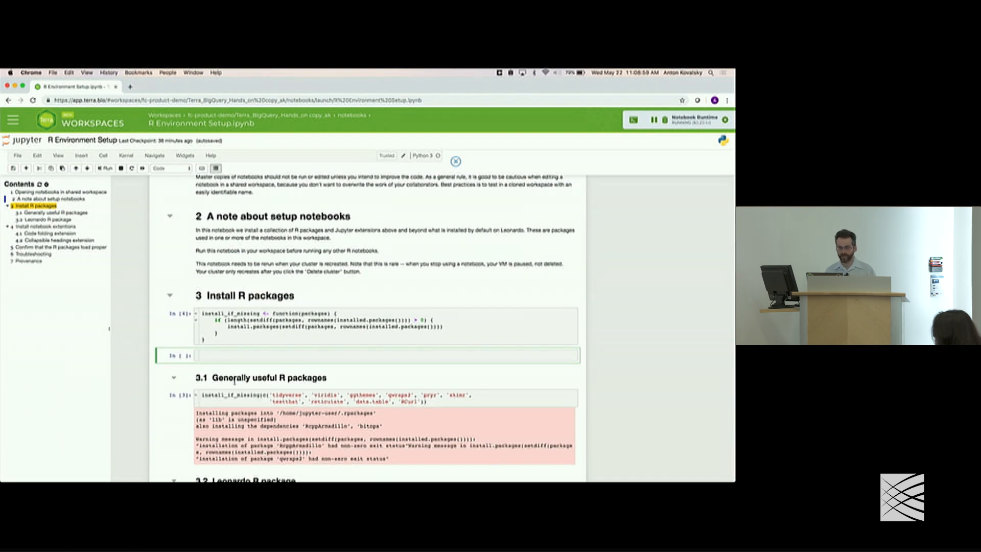
{"action": "scroll", "scroll_direction": "down", "scroll_amount": 3}
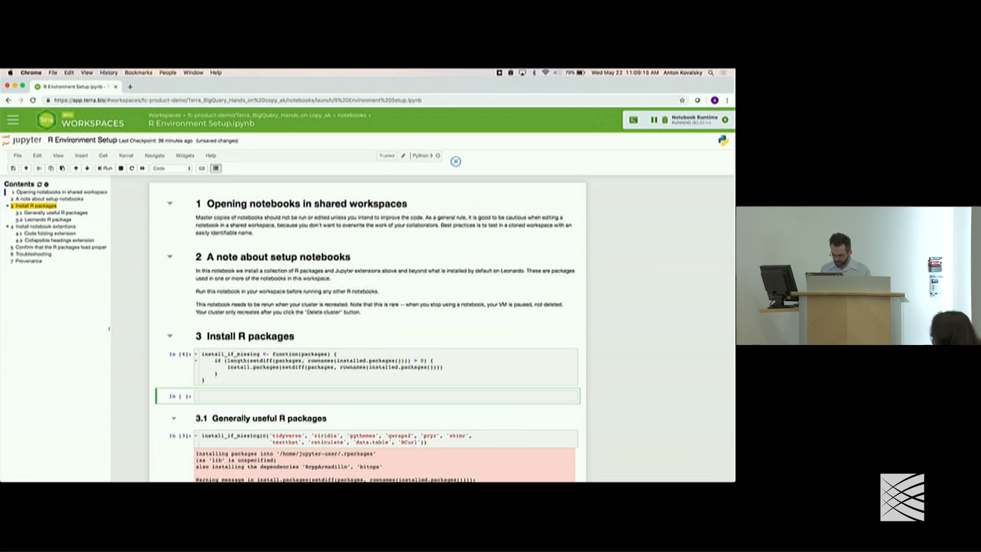
- Write a cell assigning the variable to 4 and a print cell that outputs 4
{"action": "type", "text": "x = 4"}
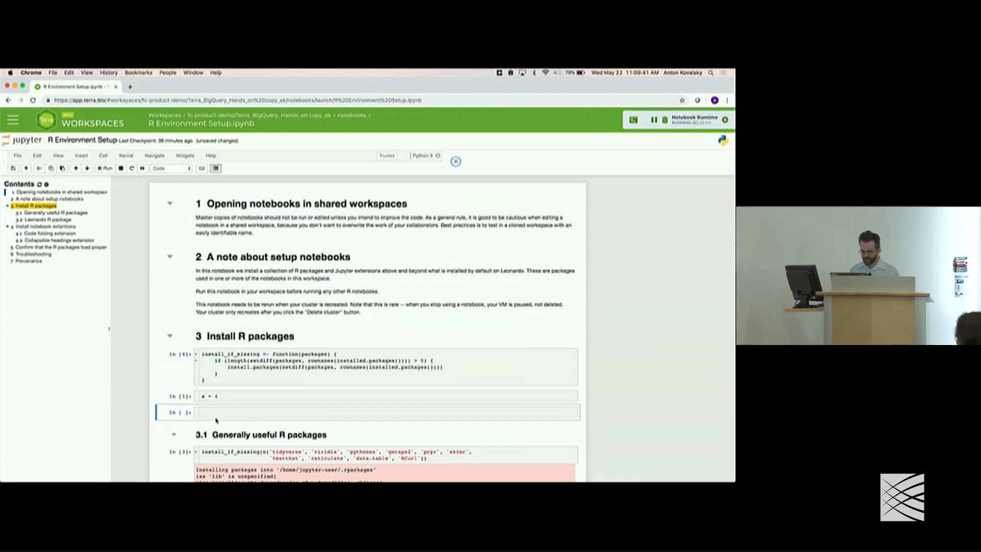
{"action": "type", "text": "a"}
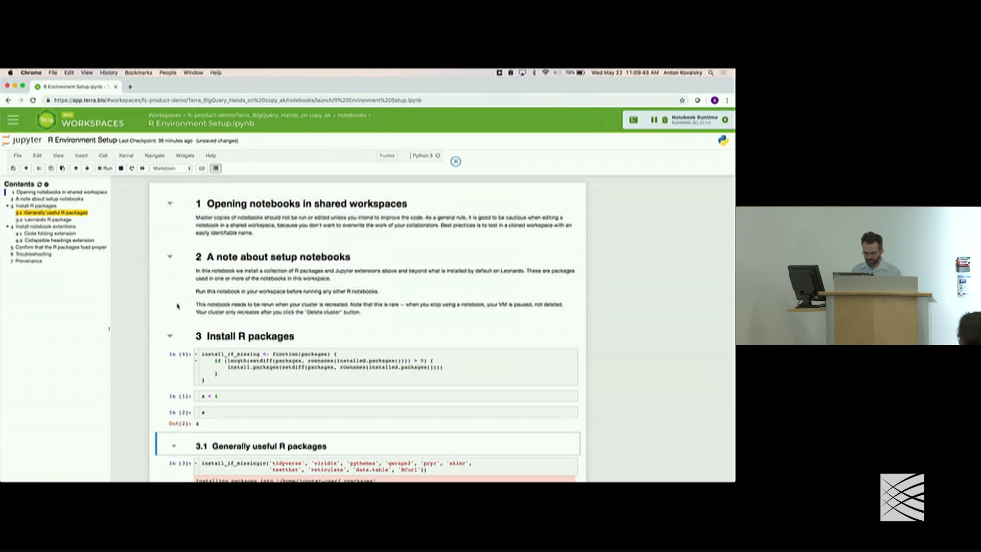
{"action": "left_click", "coordinate": [375, 412]}
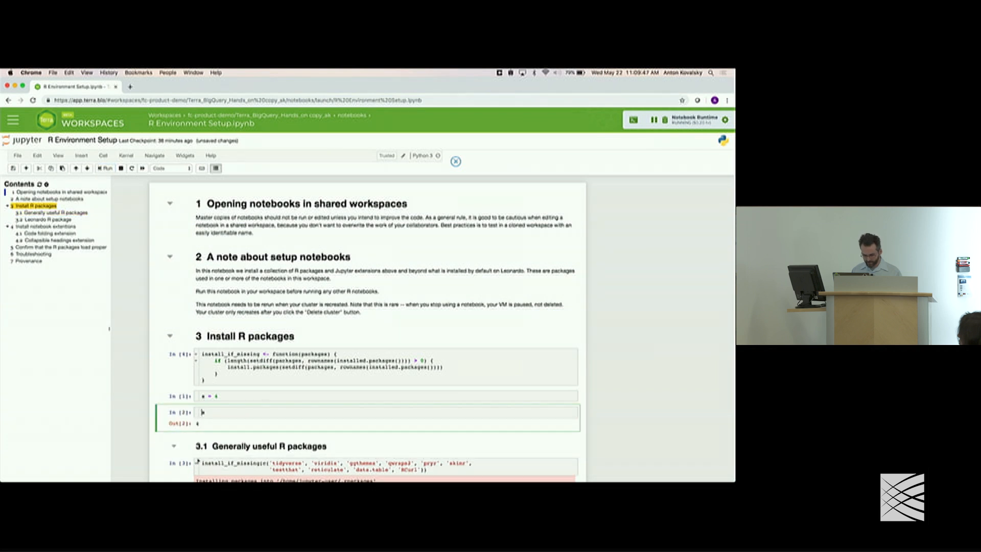
{"action": "type", "text": "print(a"}
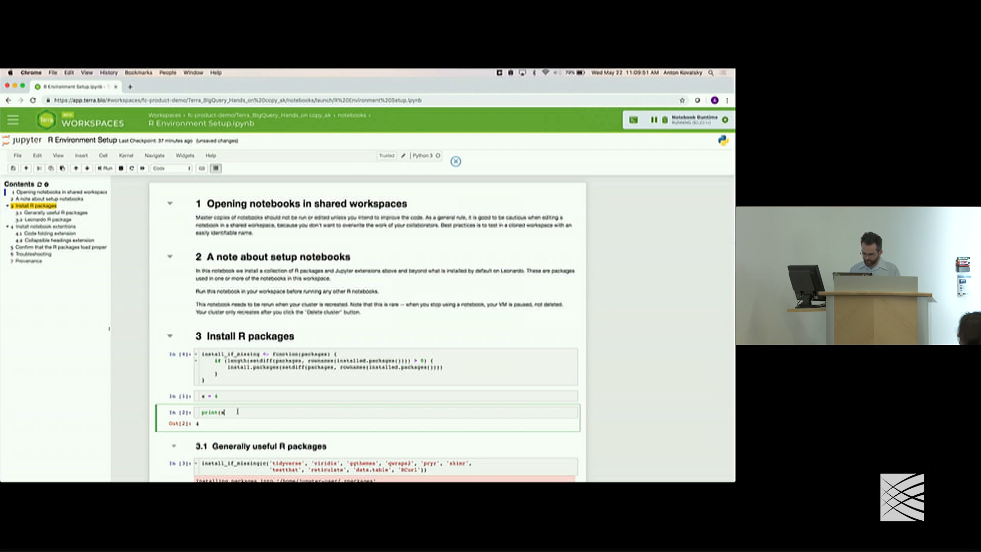
{"action": "left_click", "coordinate": [104, 168]}
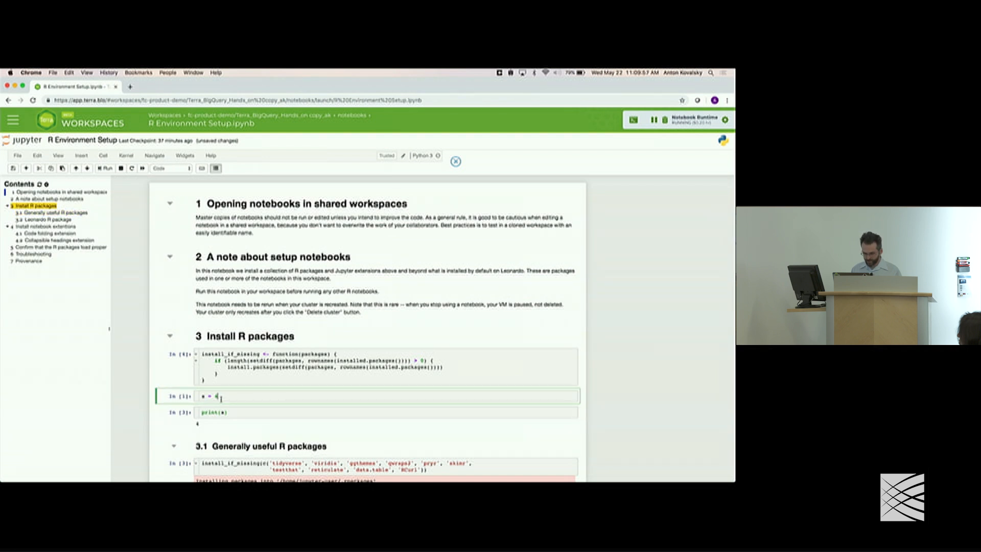
- Insert a cell x = x +1 between the assignment and print cells and run it
{"action": "left_click", "coordinate": [25, 169]}
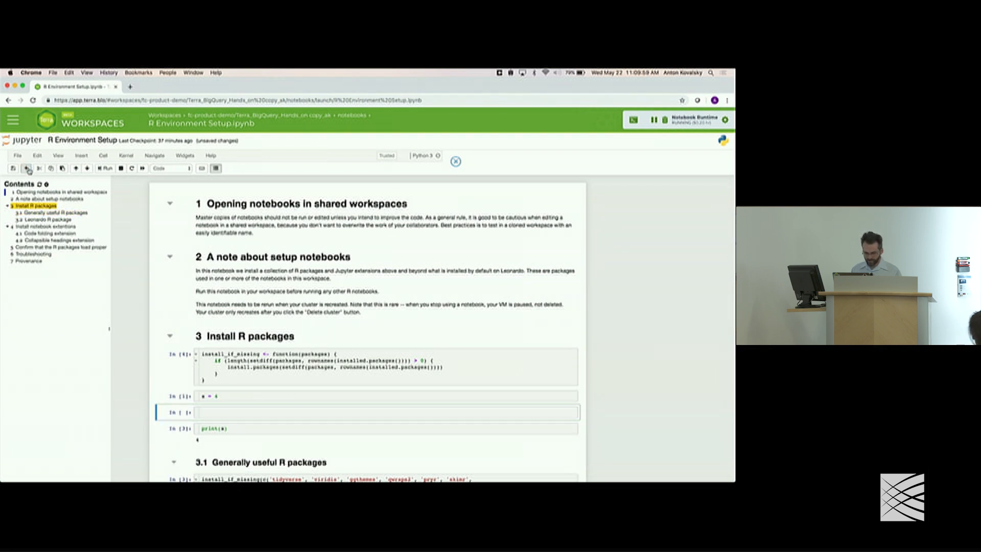
{"action": "left_click", "coordinate": [385, 412]}
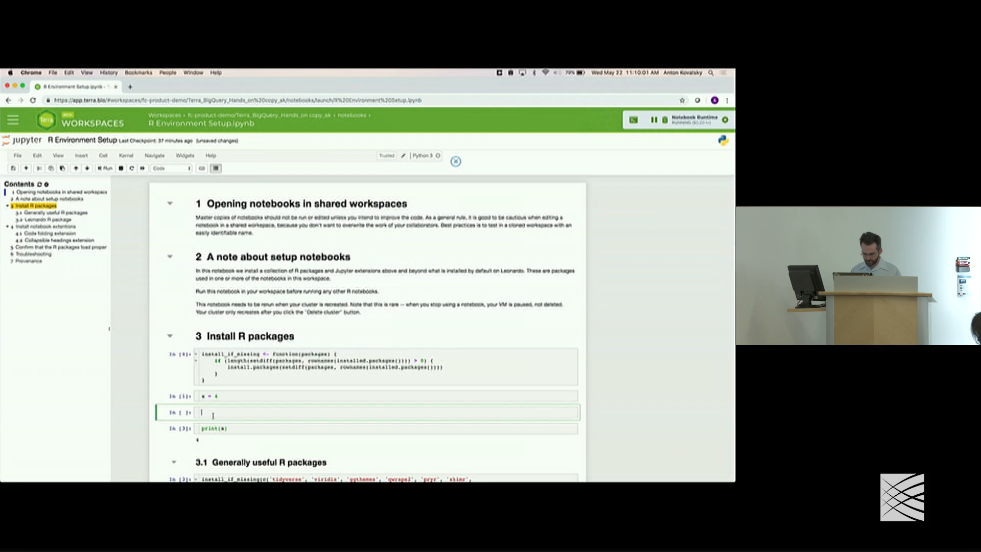
{"action": "type", "text": "x = x +1"}
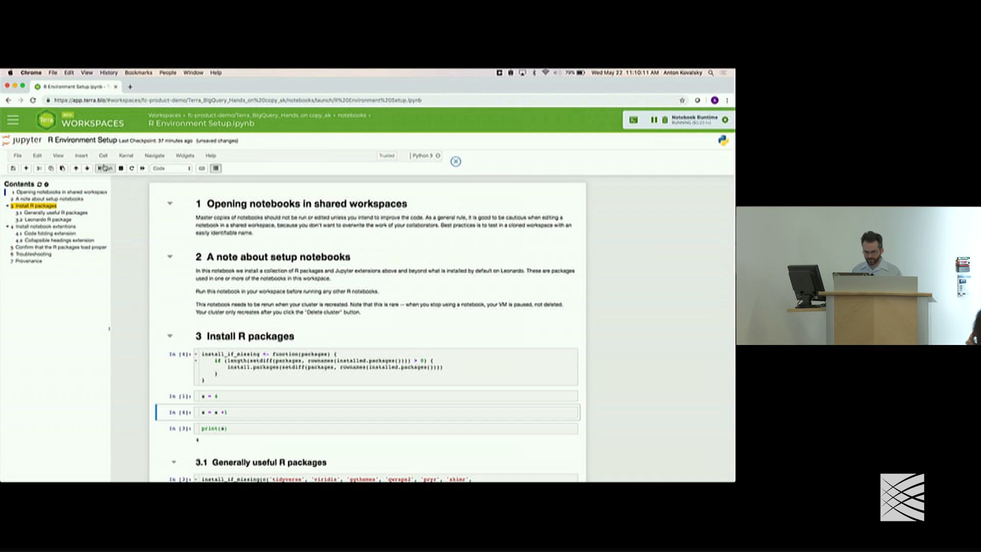
{"action": "left_click", "coordinate": [104, 168]}
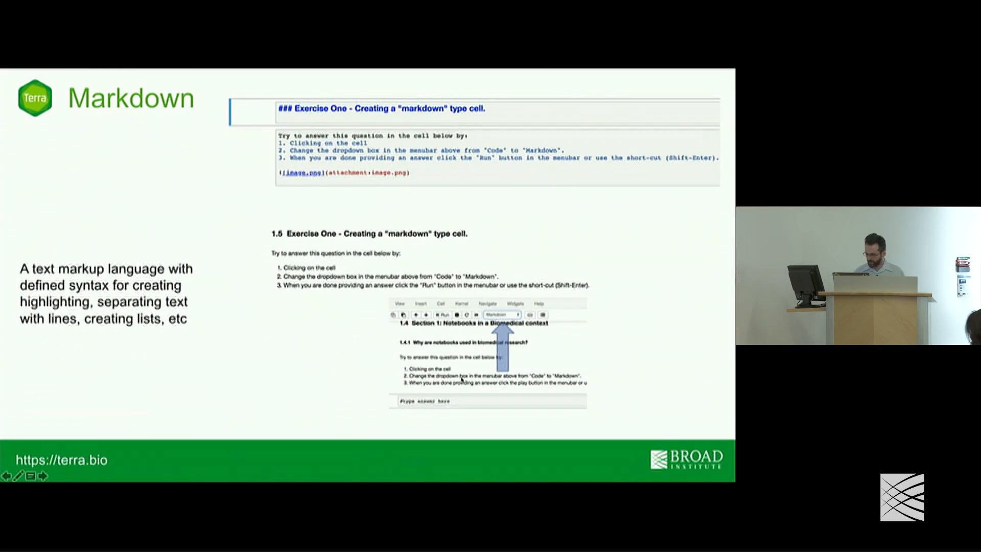
- Advance from the Markdown slide to the notebook Help tab slide and beyond
{"action": "key", "text": "Right"}
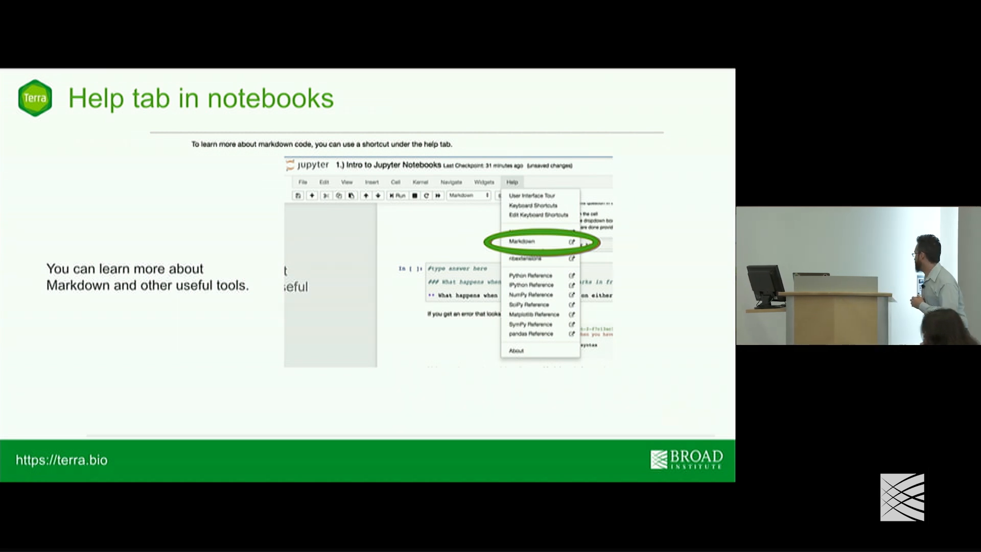
{"action": "key", "text": "Right"}
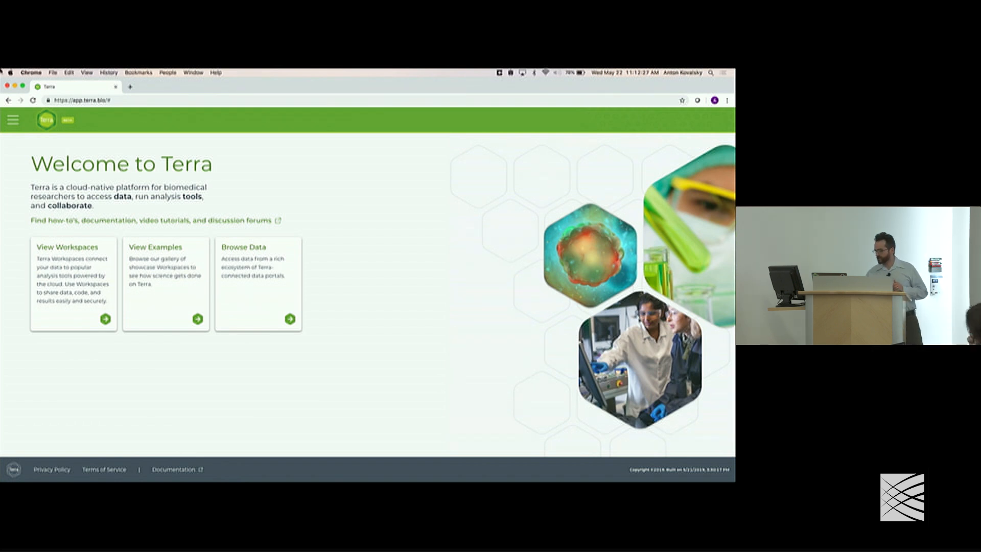
- Navigate from the Terra home page to Your Workspaces list
{"action": "left_click", "coordinate": [12, 120]}
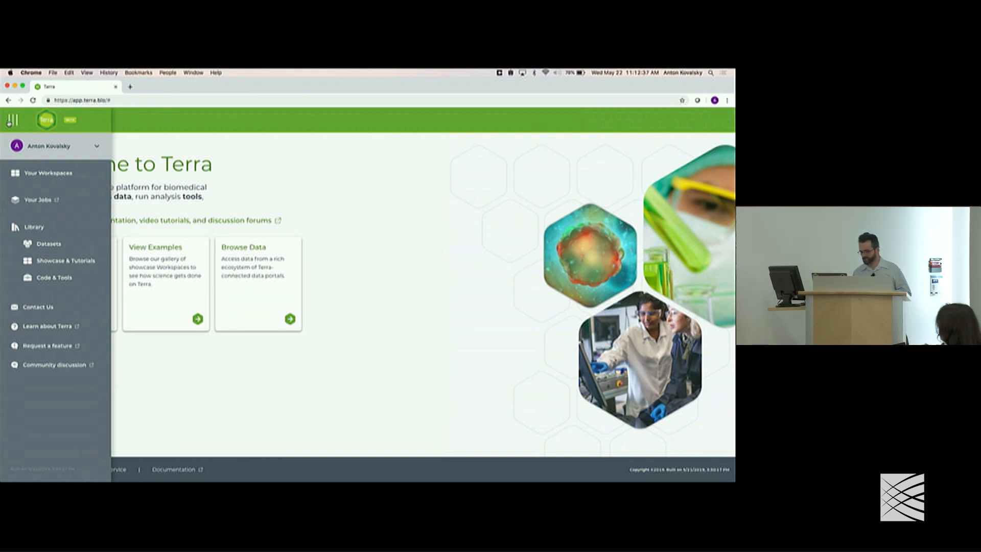
{"action": "mouse_move", "coordinate": [48, 173]}
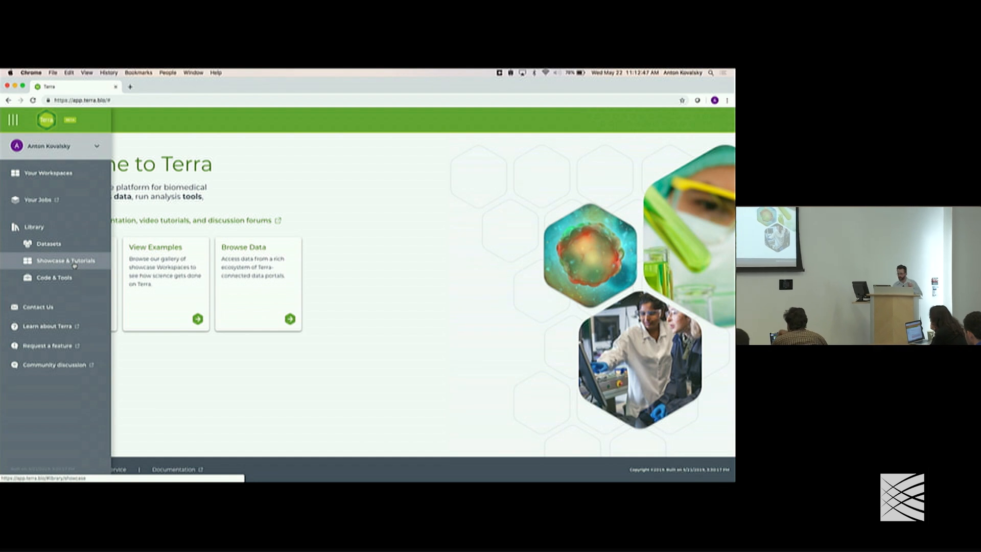
{"action": "left_click", "coordinate": [12, 120]}
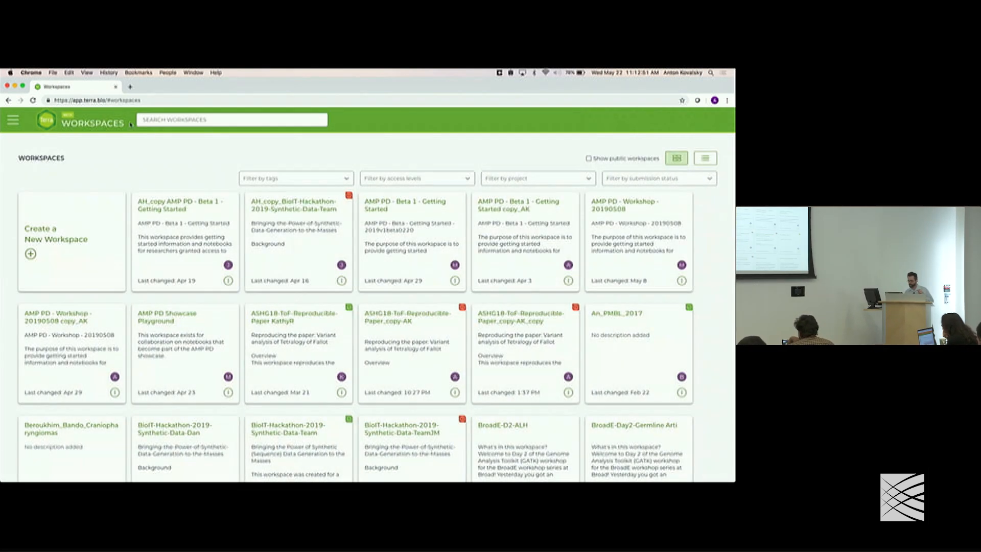
- Navigate from the Terra menu to the Library's Showcase & Tutorials page
{"action": "left_click", "coordinate": [13, 119]}
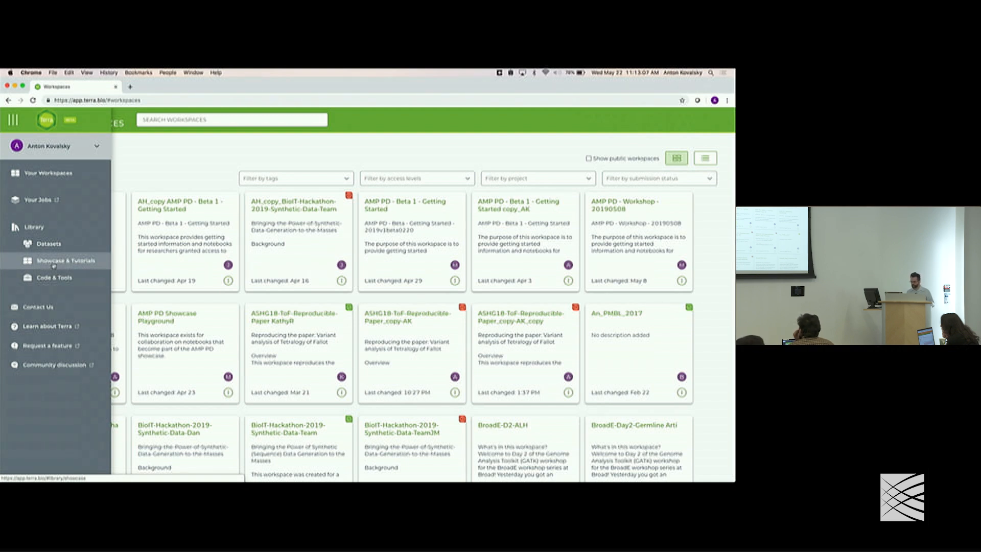
{"action": "left_click", "coordinate": [66, 261]}
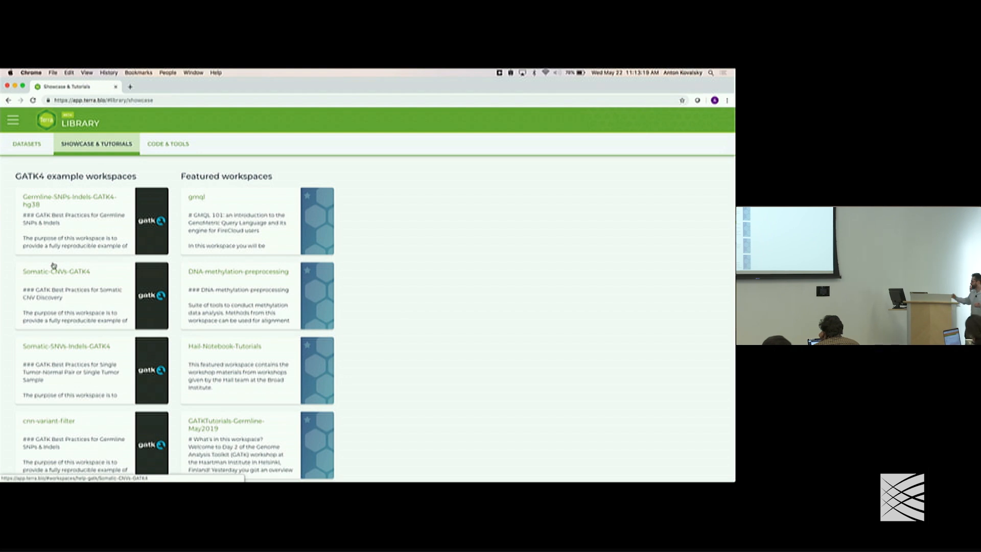
- Scroll the Tetralogy of Fallot case study dashboard down to its workflow Time and Cost table
{"action": "scroll", "scroll_direction": "down", "scroll_amount": 3}
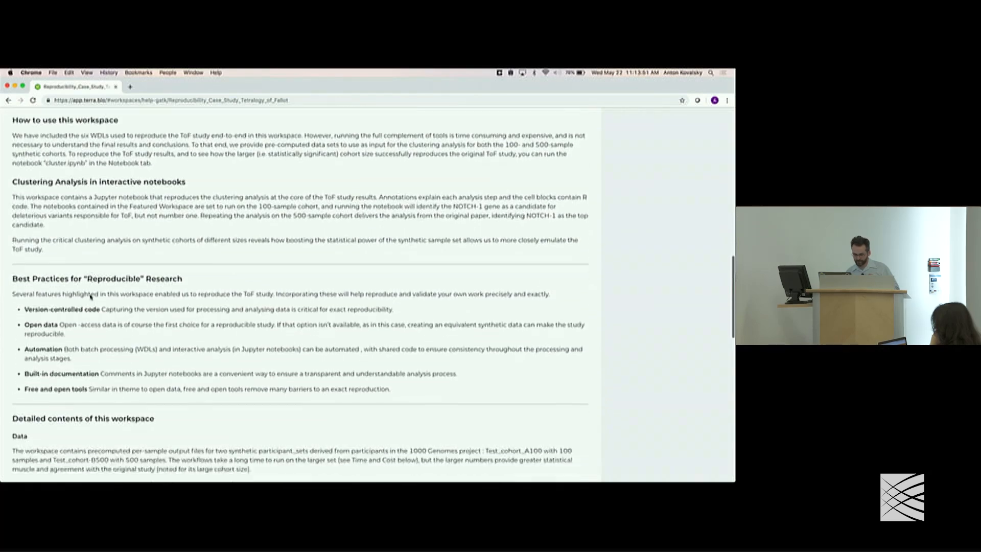
{"action": "scroll", "scroll_direction": "down", "scroll_amount": 3}
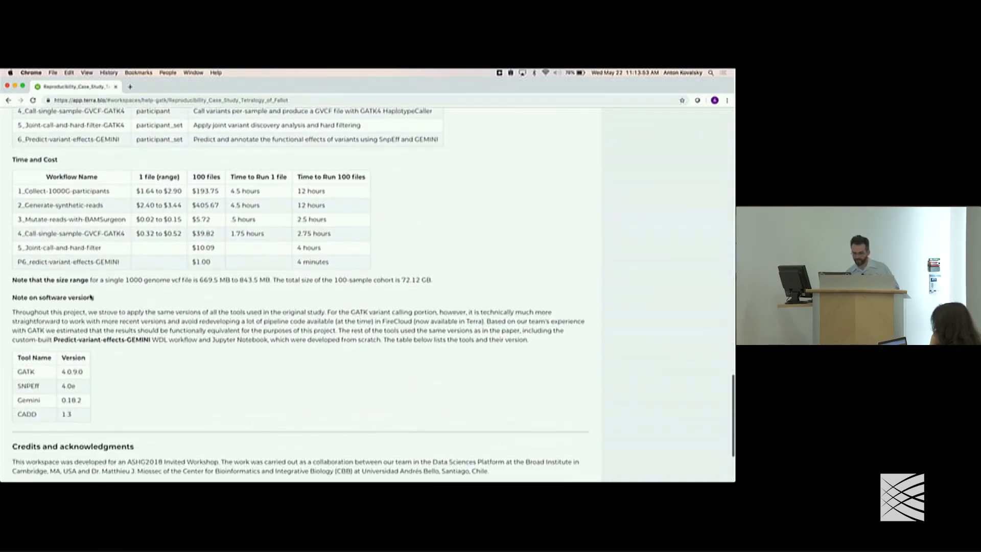